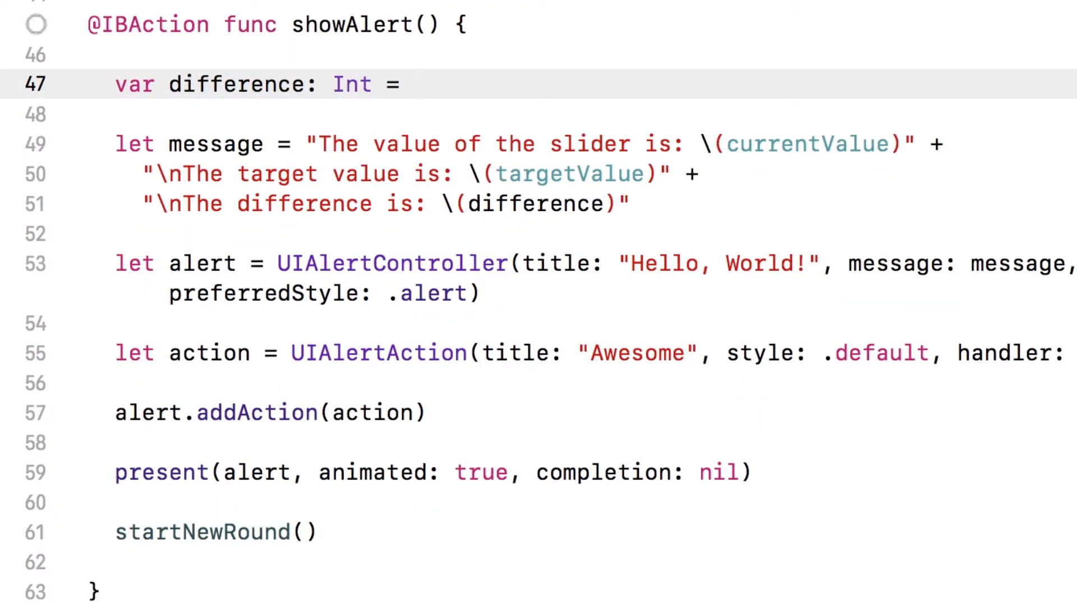
On line 47, compute difference as abs(targetValue - currentValue).
{"action": "type", "text": "targetValue - c"}
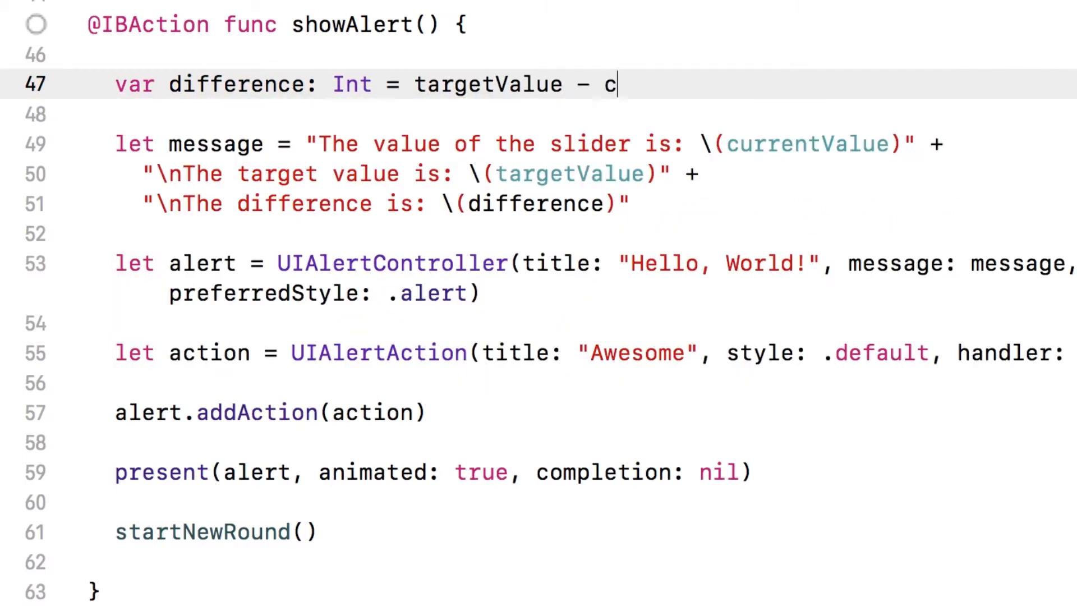
{"action": "type", "text": "urrentValue"}
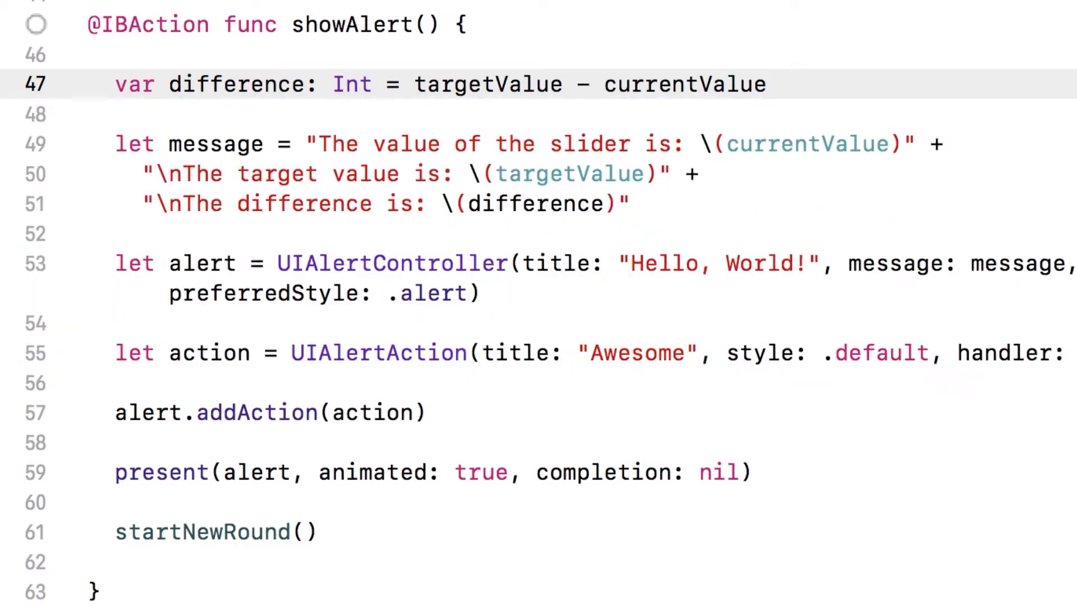
{"action": "left_click_drag", "start_coordinate": [414, 84], "coordinate": [764, 84]}
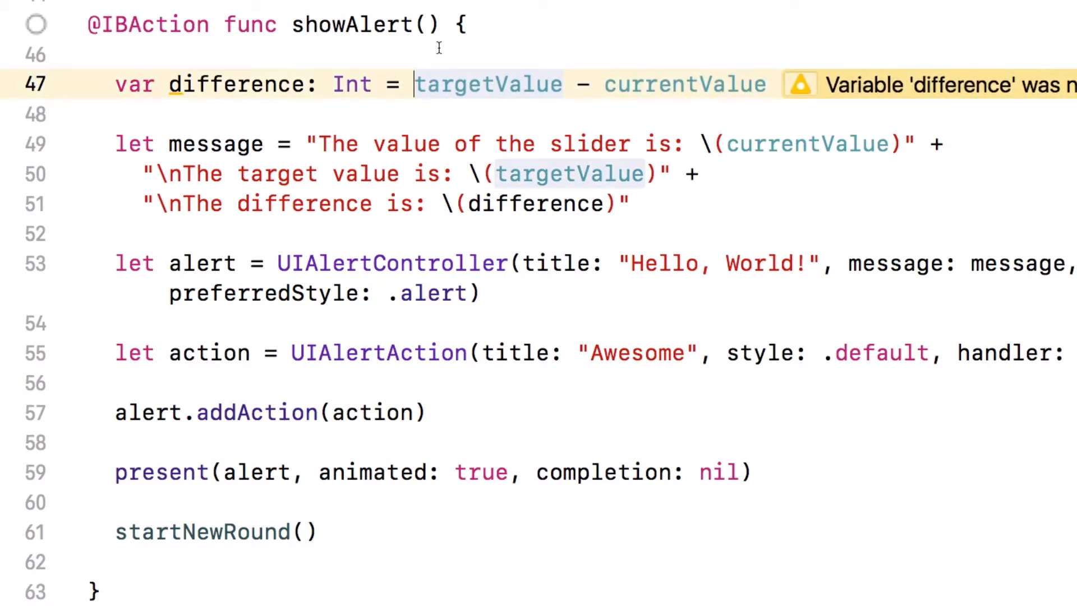
{"action": "type", "text": "abs("}
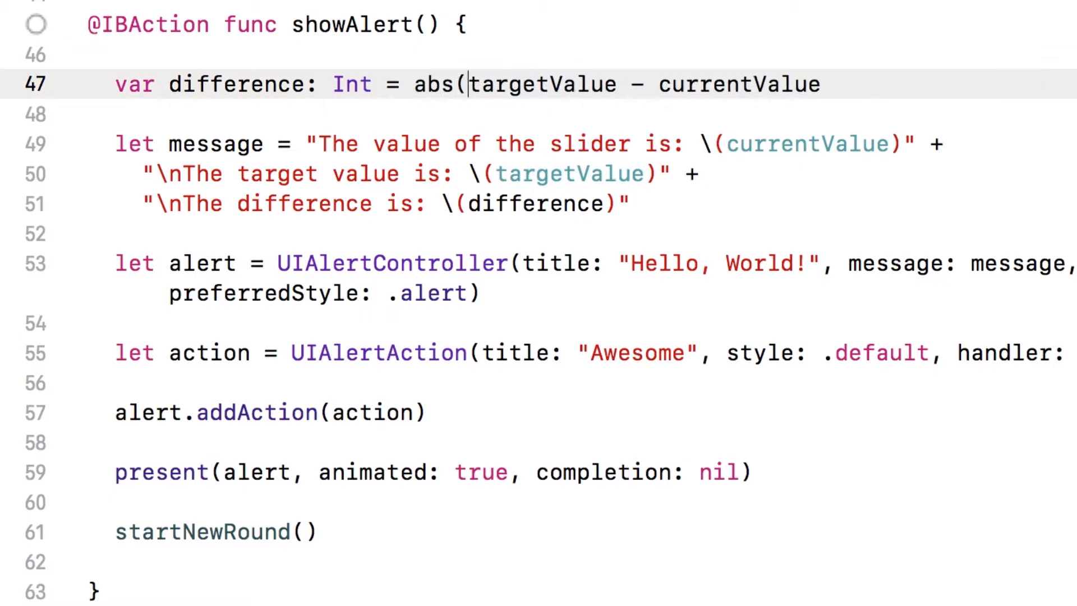
{"action": "type", "text": ")"}
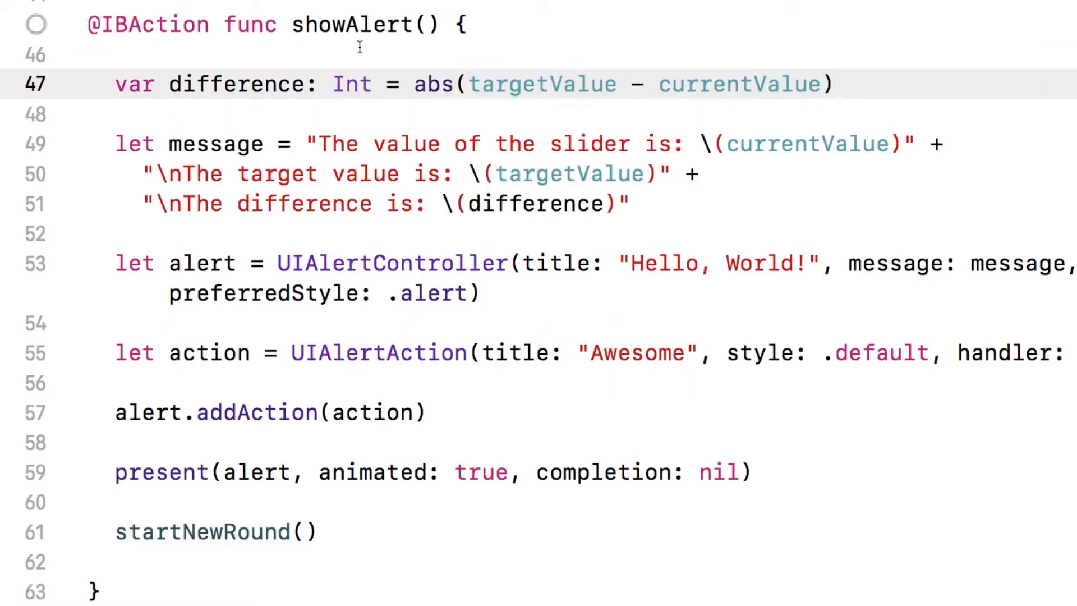
{"action": "left_click_drag", "start_coordinate": [470, 84], "coordinate": [821, 84]}
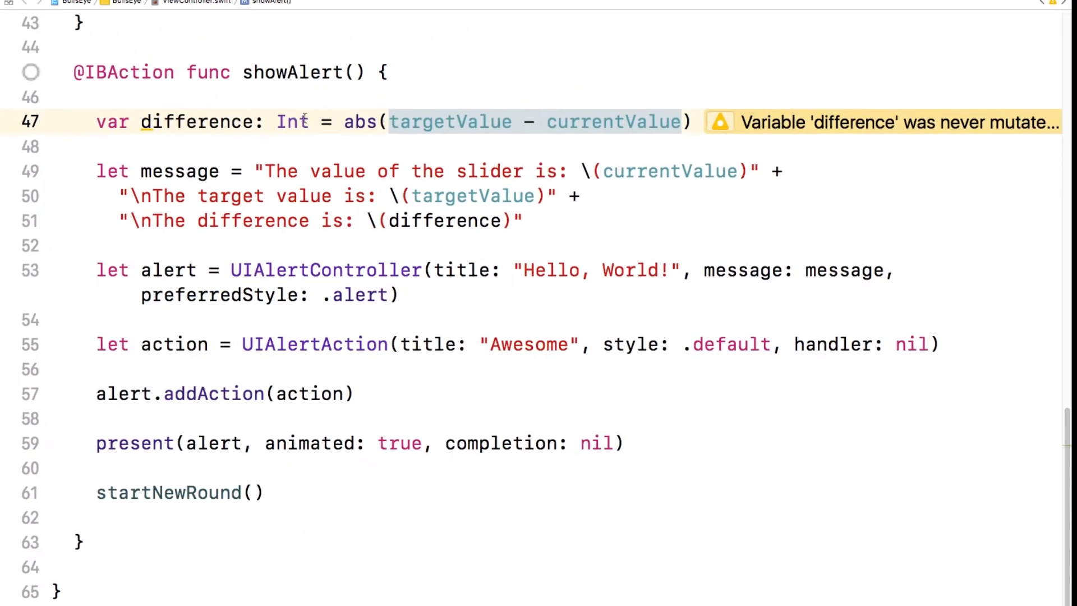
{"action": "mouse_move", "coordinate": [755, 128]}
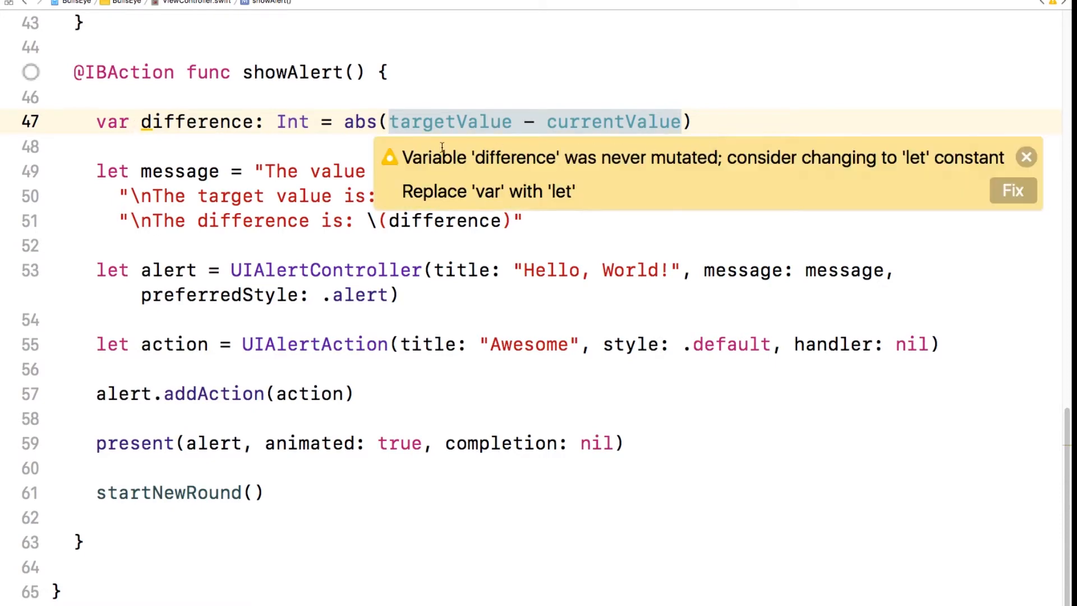
{"action": "mouse_move", "coordinate": [656, 150]}
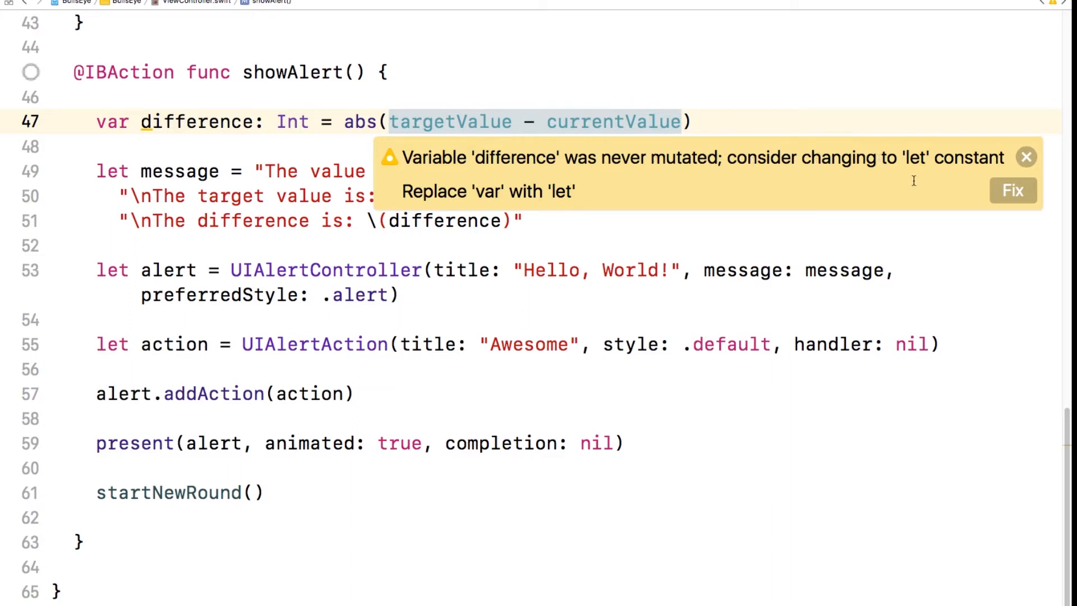
{"action": "mouse_move", "coordinate": [546, 194]}
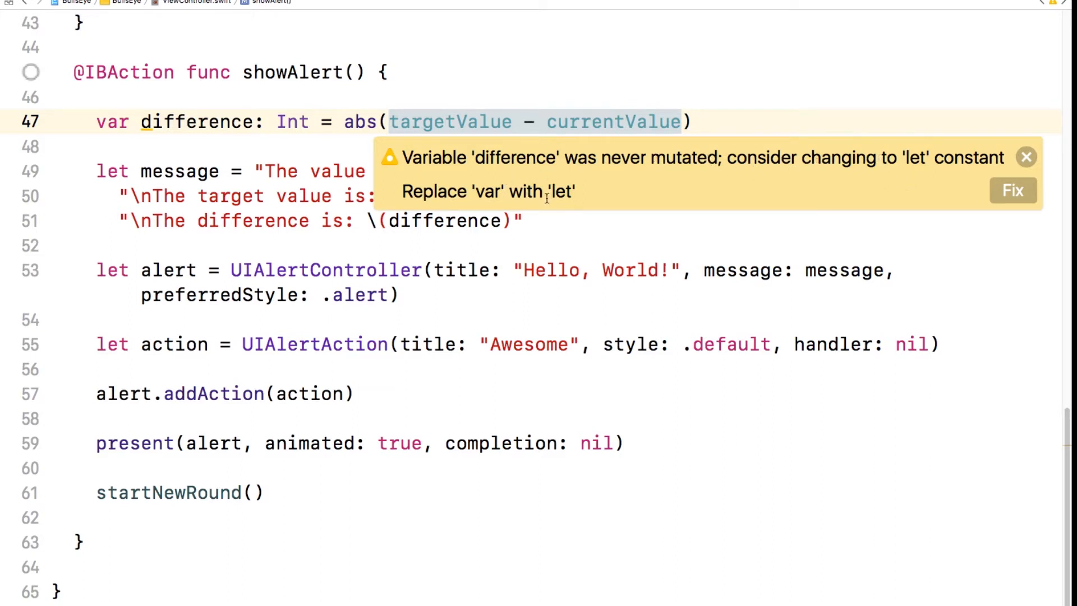
Apply the warning's fix, declaring difference with let instead of var.
{"action": "left_click", "coordinate": [1012, 190]}
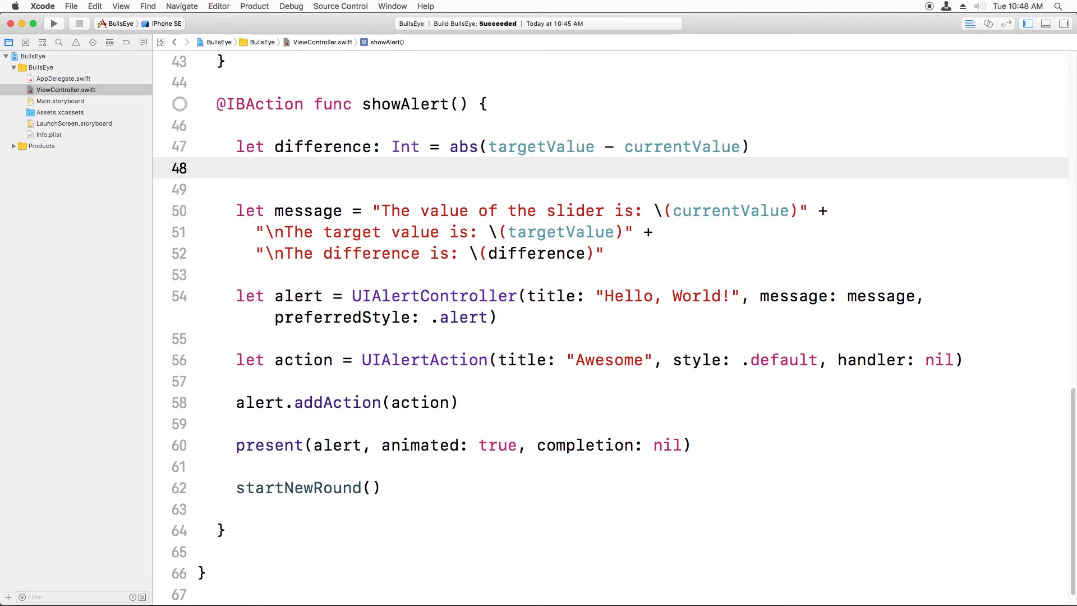
On line 48, declare let points = 100 - difference.
{"action": "left_click", "coordinate": [236, 168]}
{"action": "type", "text": "let point"}
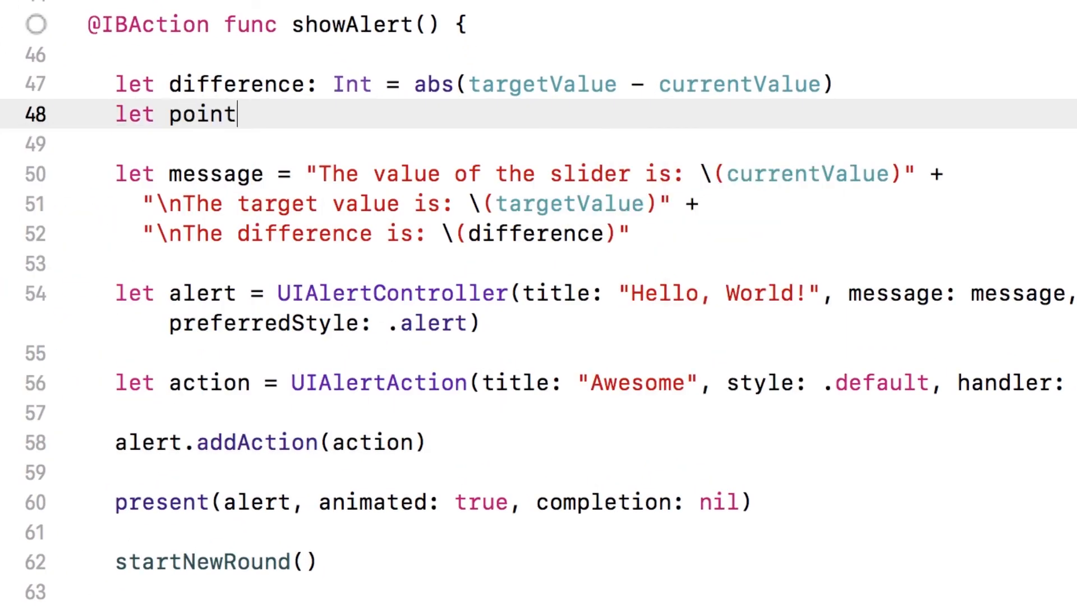
{"action": "type", "text": "s = 100 - difference"}
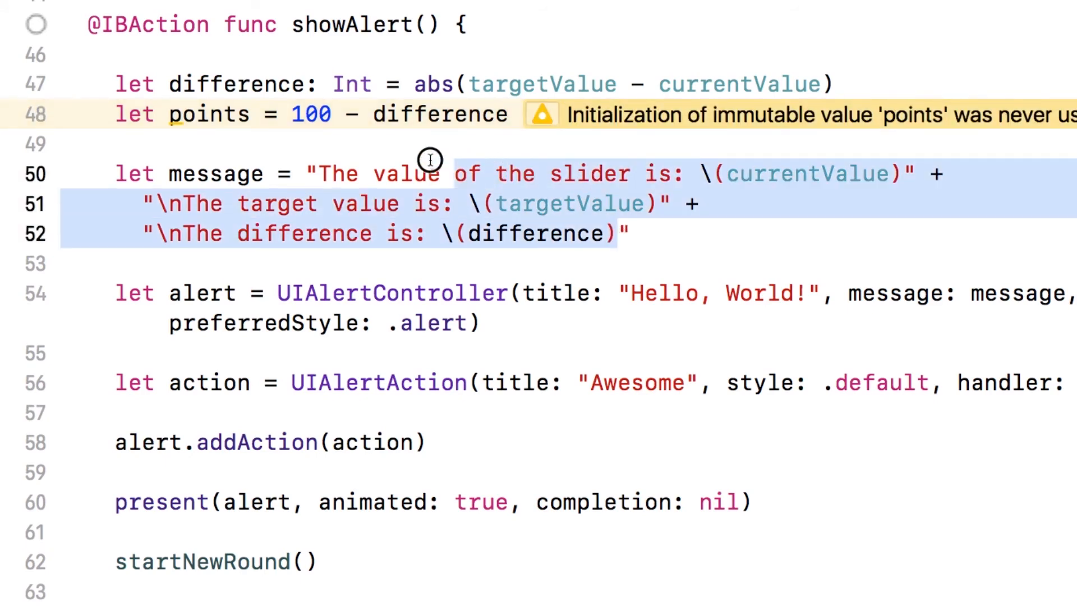
Replace the alert message with "You scored \(points) points".
{"action": "type", "text": "TYou r\""}
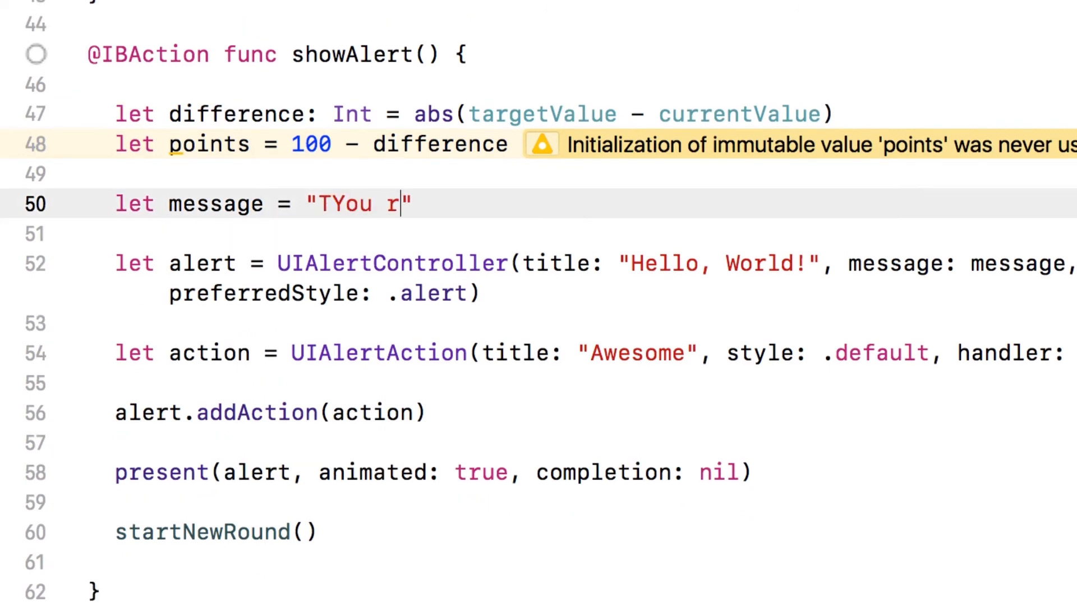
{"action": "type", "text": "You scor"}
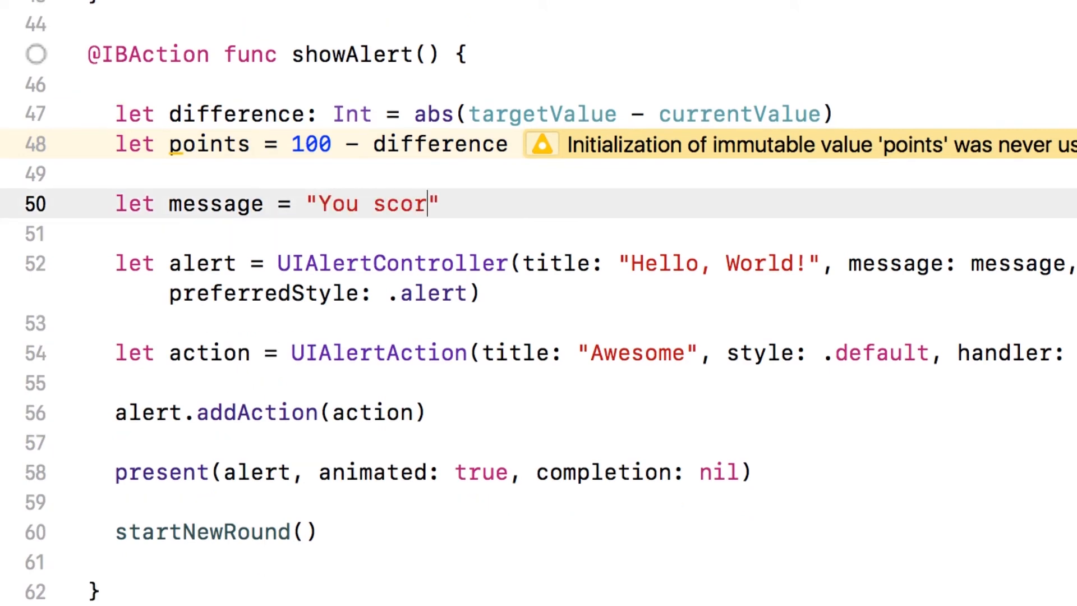
{"action": "type", "text": "ed \\()"}
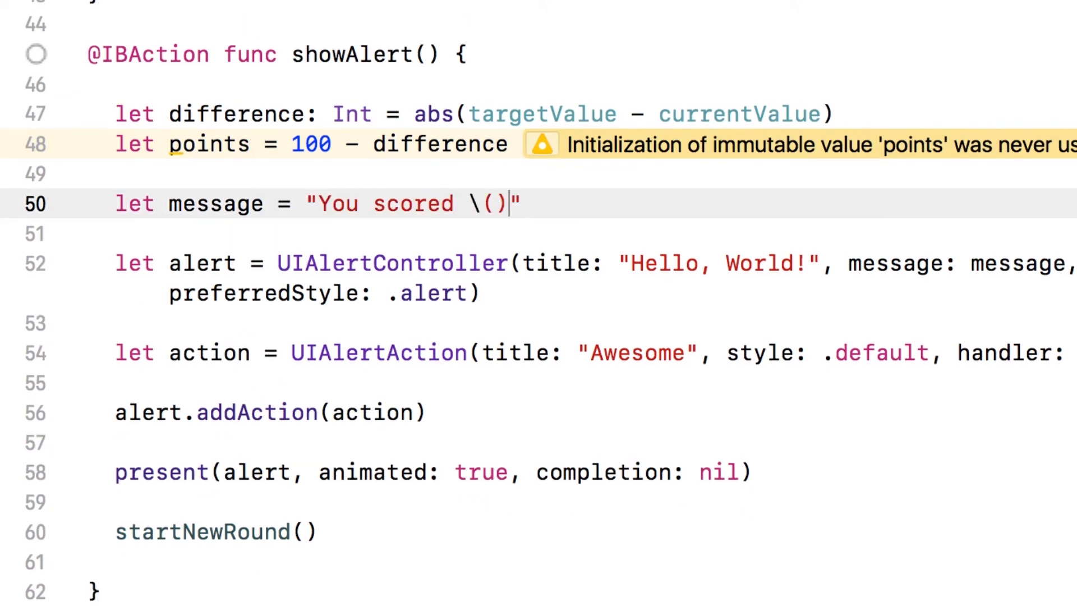
{"action": "type", "text": "points"}
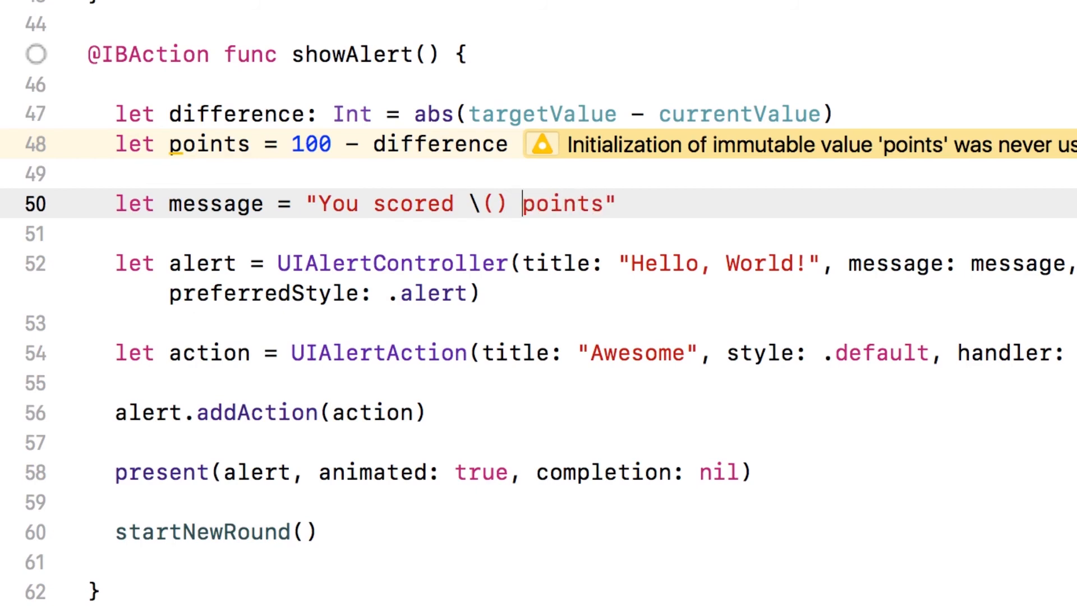
{"action": "type", "text": "points"}
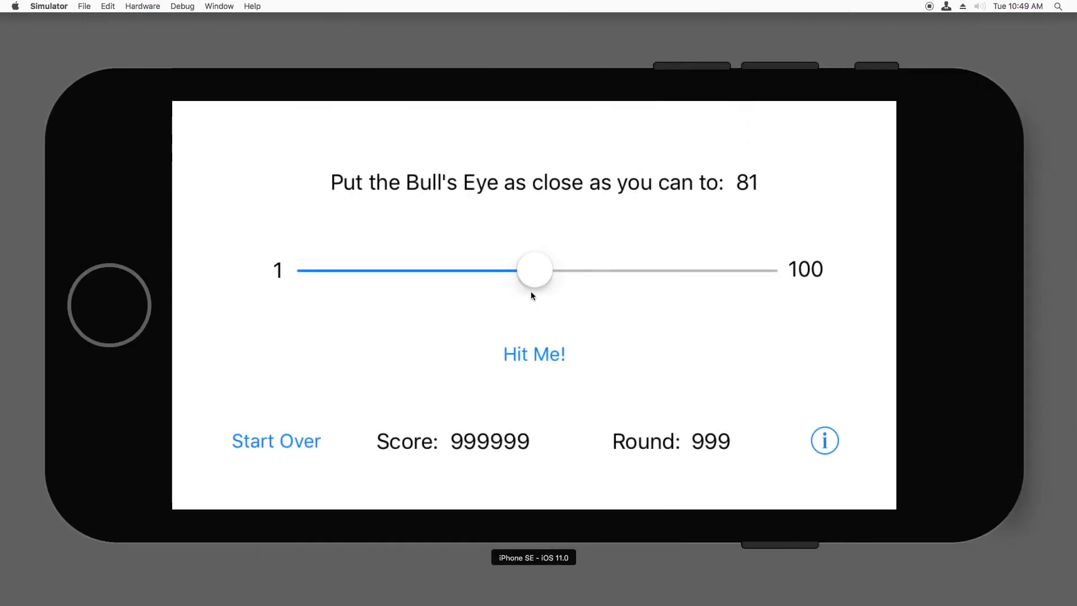
Drag the slider near 81 and tap Hit Me! for a 99-point alert.
{"action": "left_click_drag", "start_coordinate": [534, 269], "coordinate": [664, 269]}
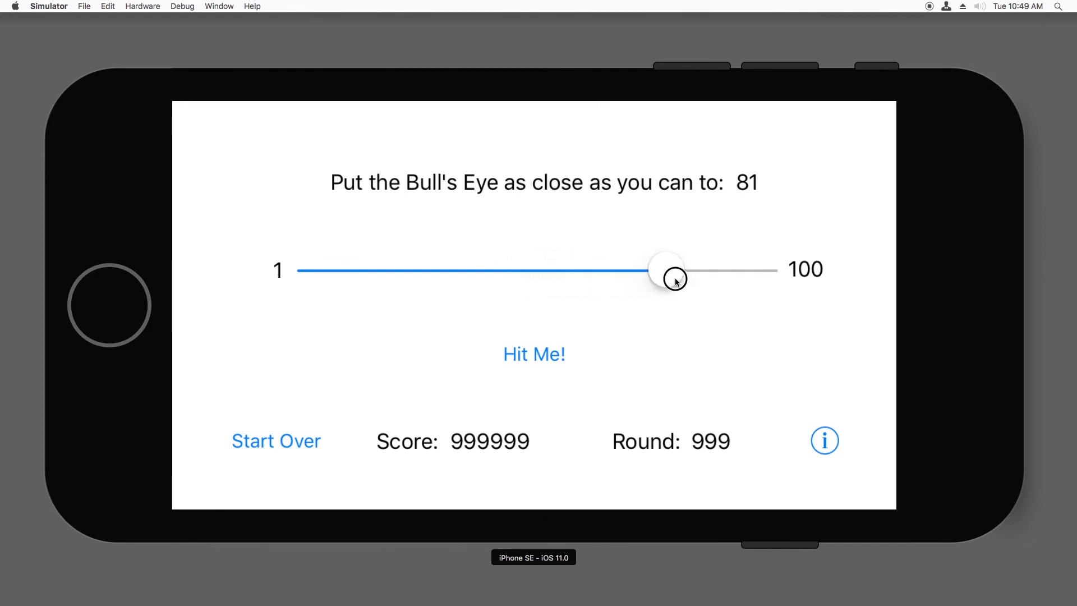
{"action": "left_click", "coordinate": [534, 354]}
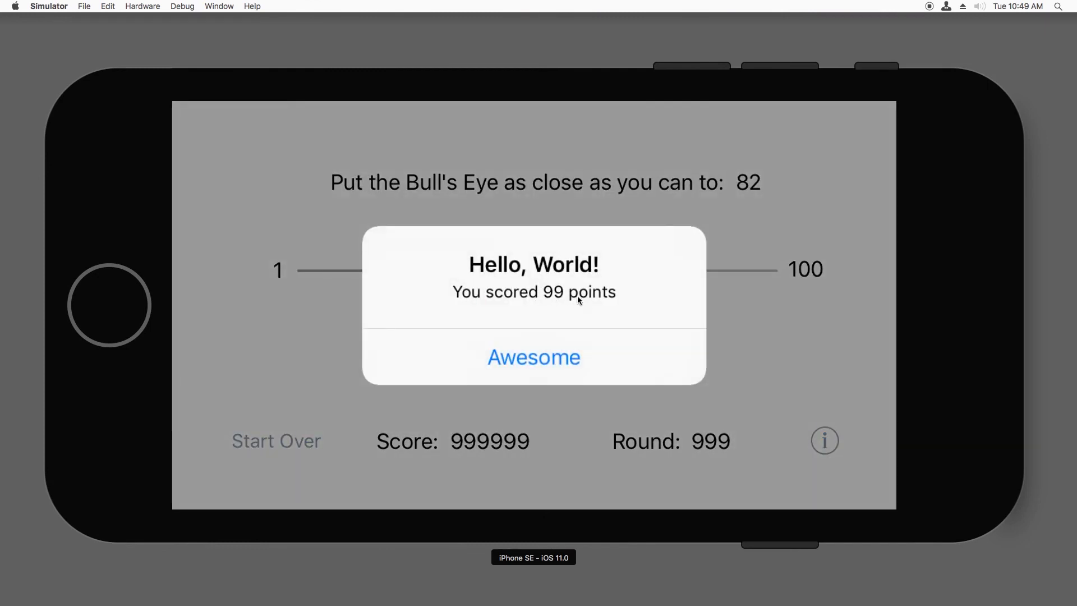
{"action": "mouse_move", "coordinate": [555, 363]}
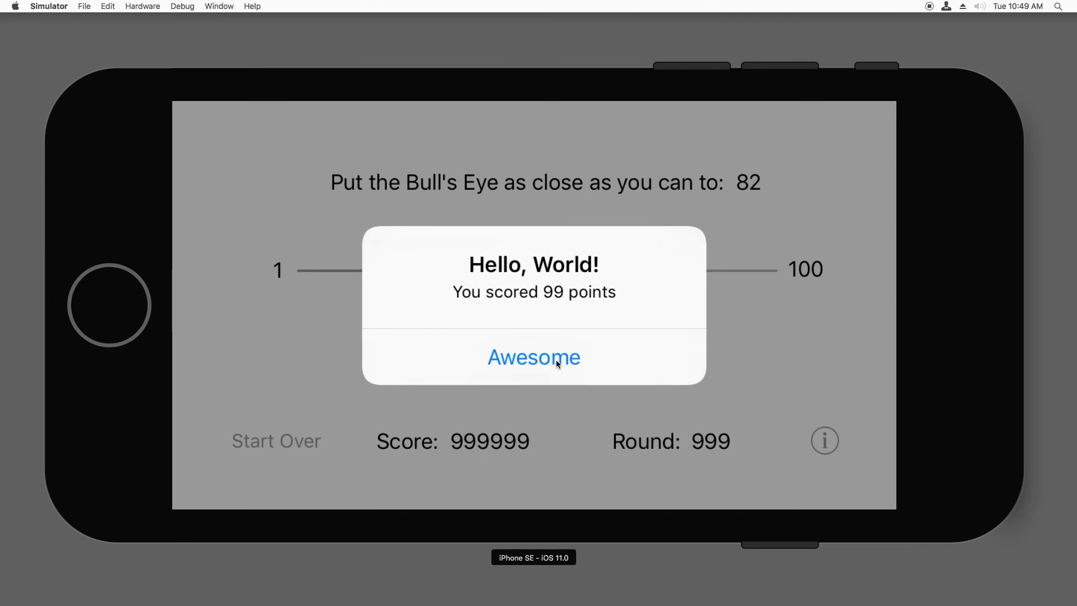